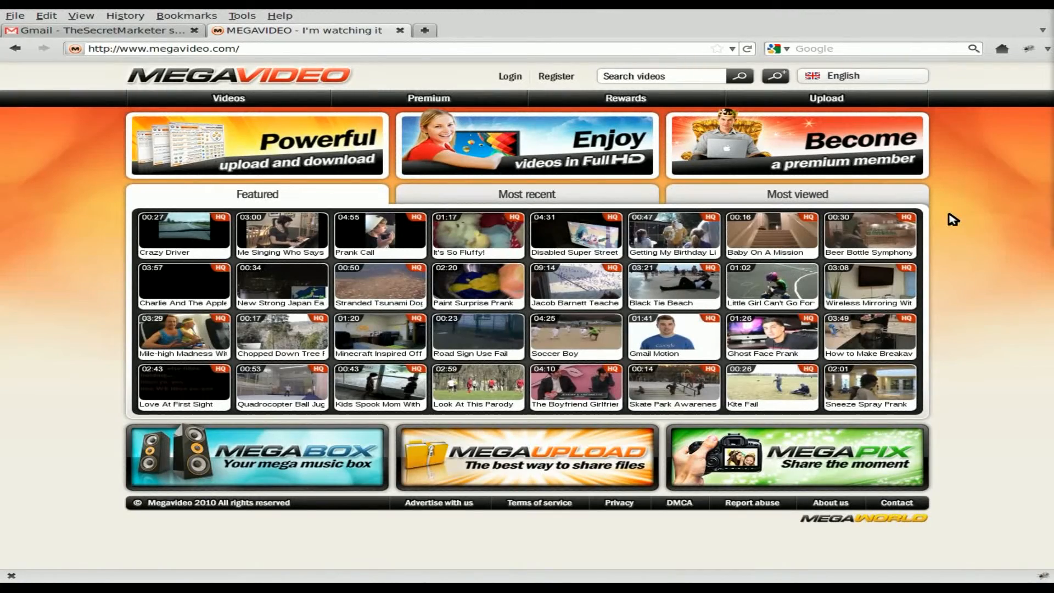
mouse_move(956, 230)
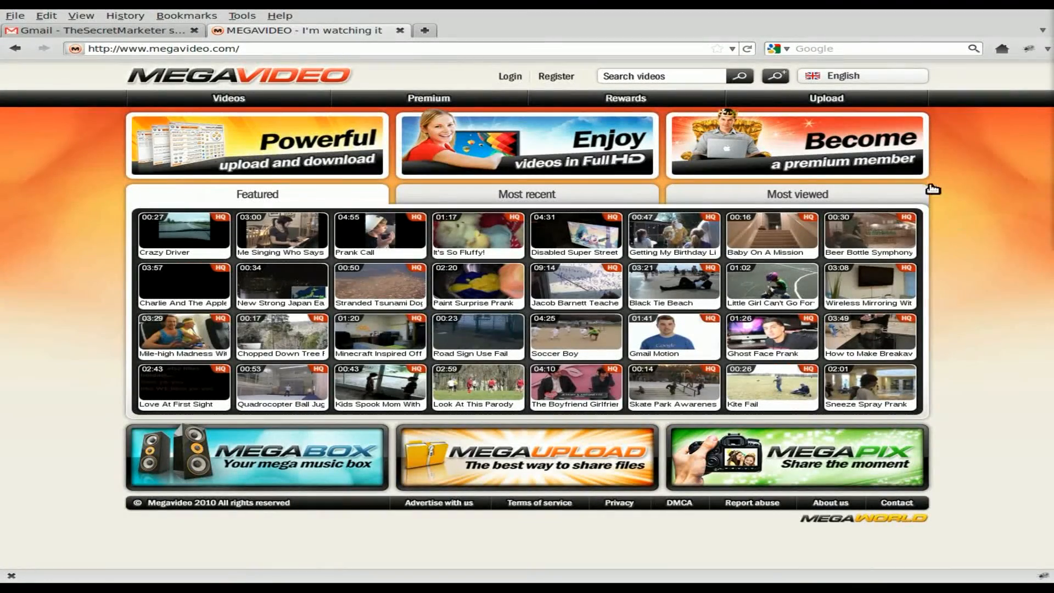
mouse_move(955, 209)
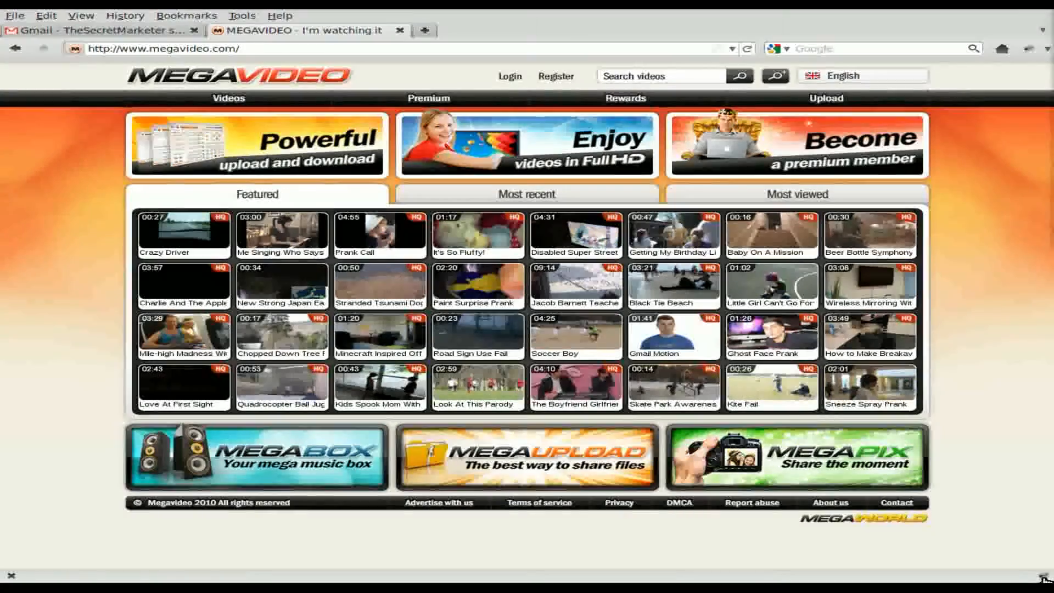
mouse_move(1044, 576)
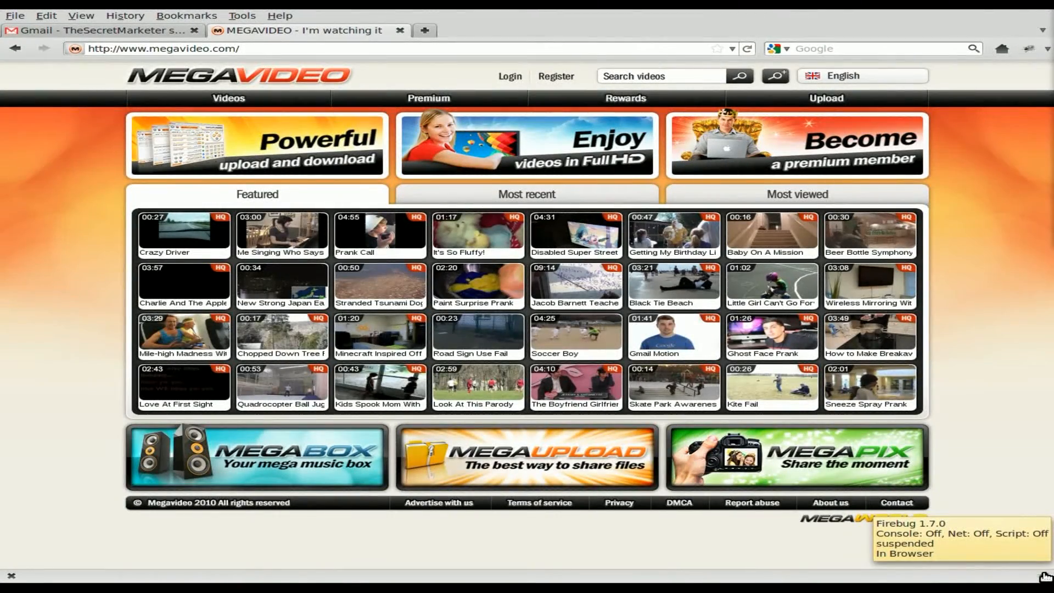
mouse_move(1017, 455)
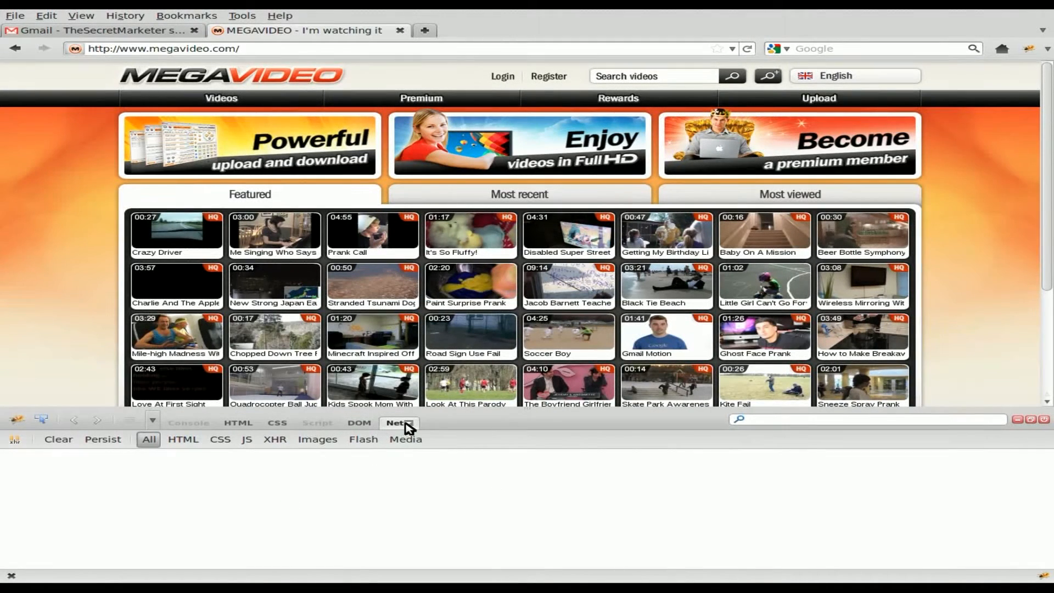
mouse_move(118, 549)
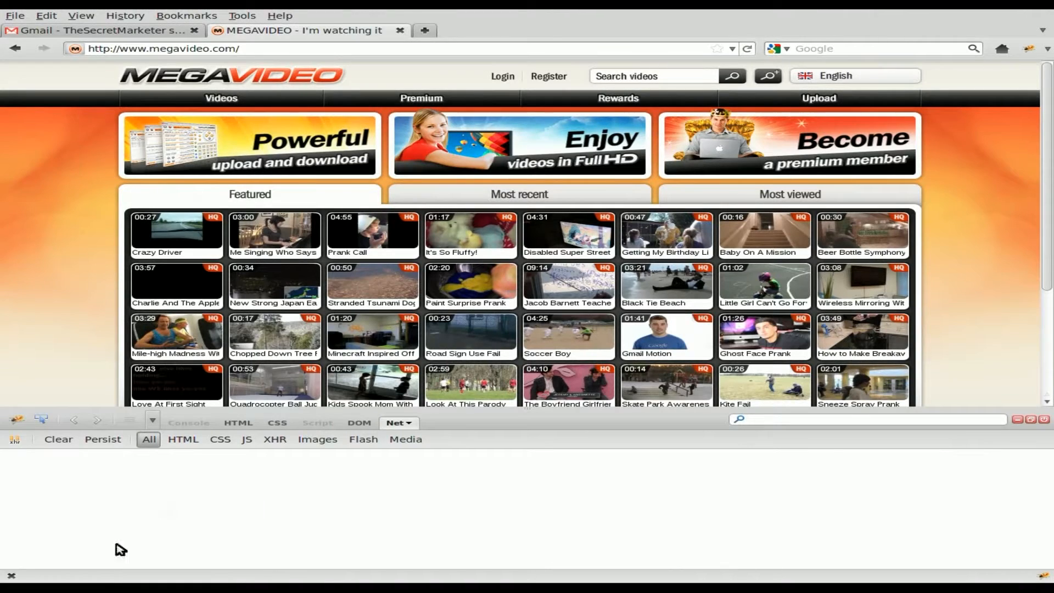
mouse_move(317, 500)
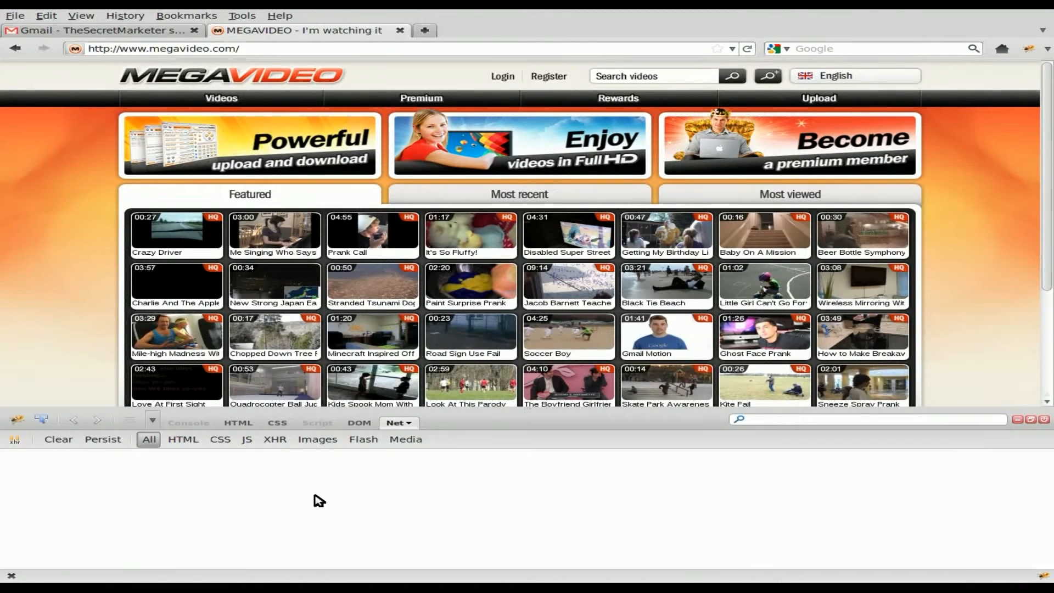
mouse_move(300, 506)
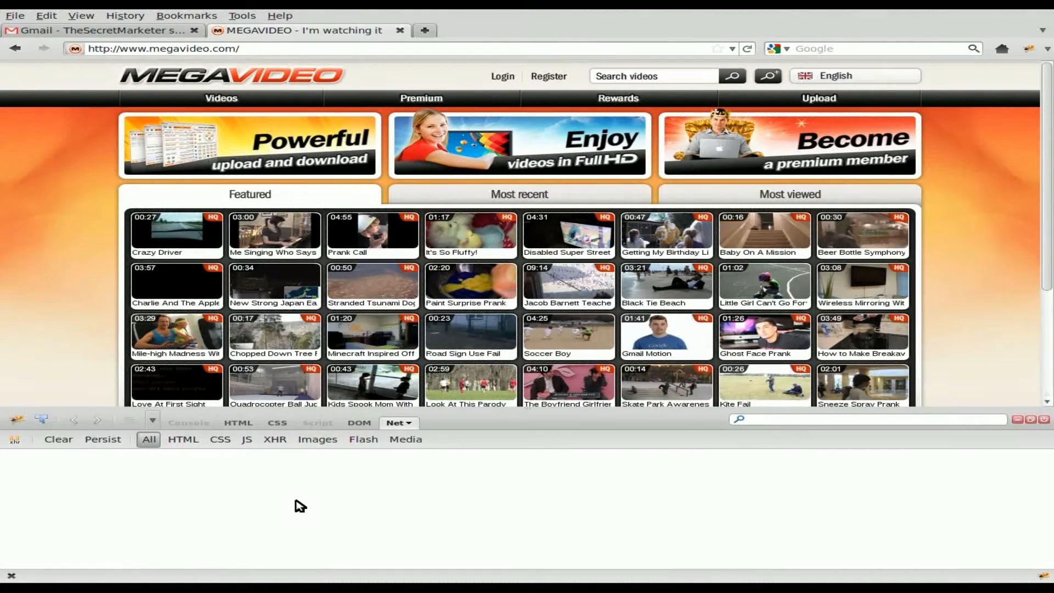
mouse_move(760, 326)
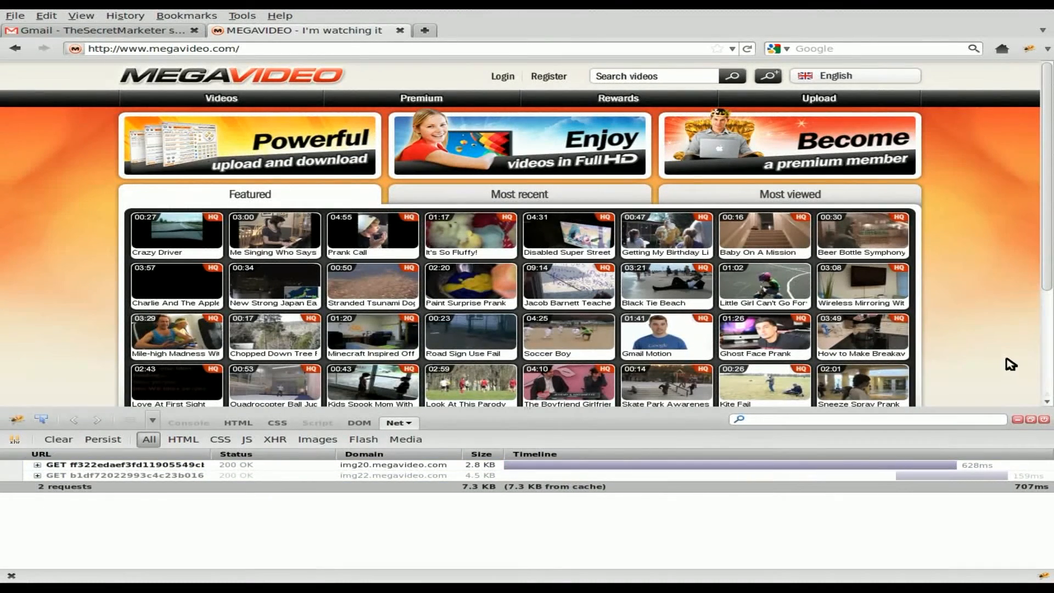
mouse_move(859, 335)
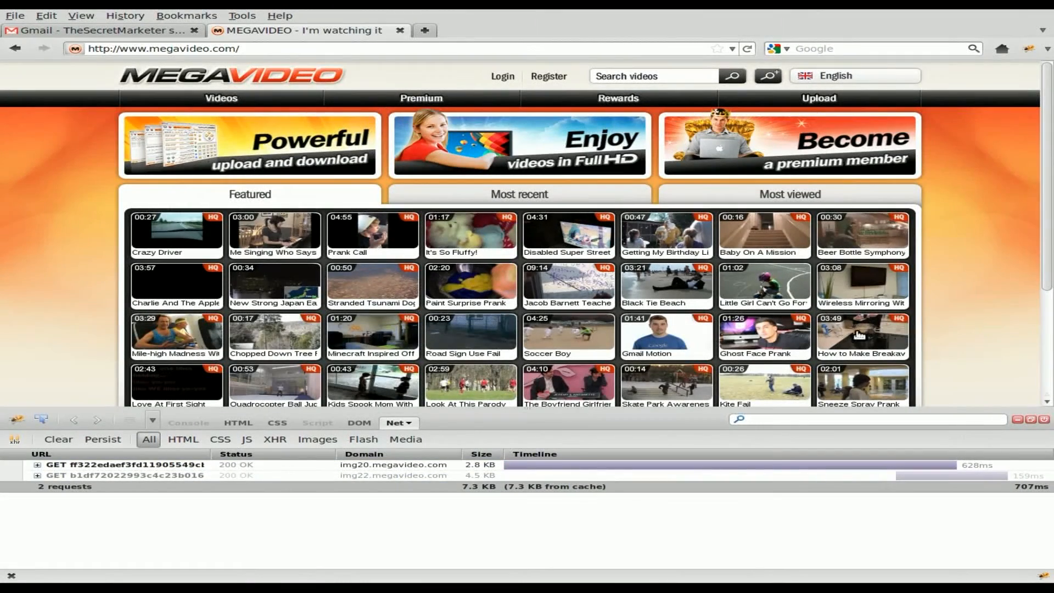
Step: Open the featured video's Megavideo watch page (v=CU0RFR71)
click(862, 336)
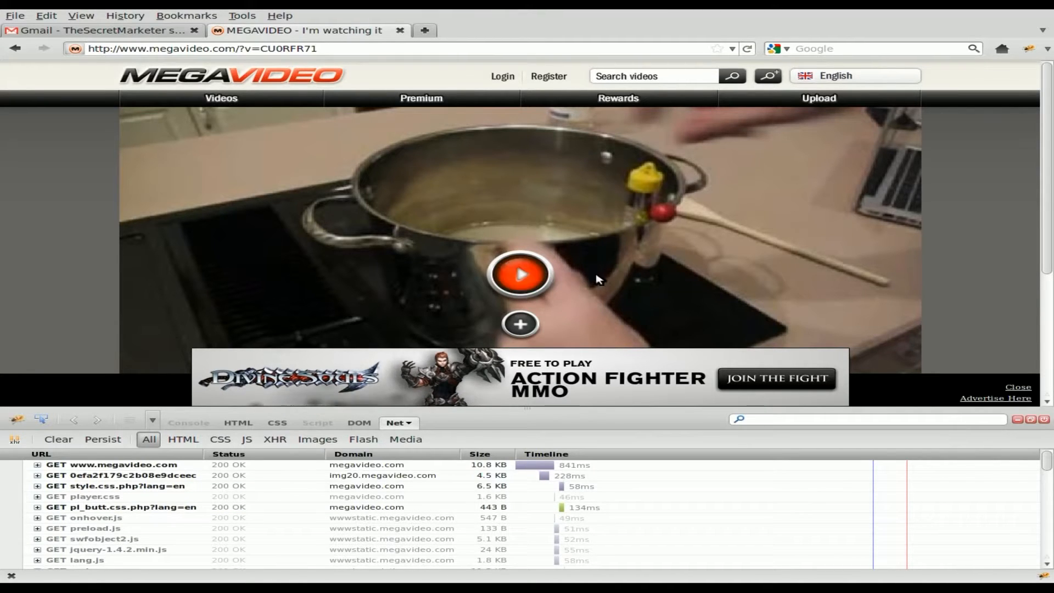
mouse_move(249, 405)
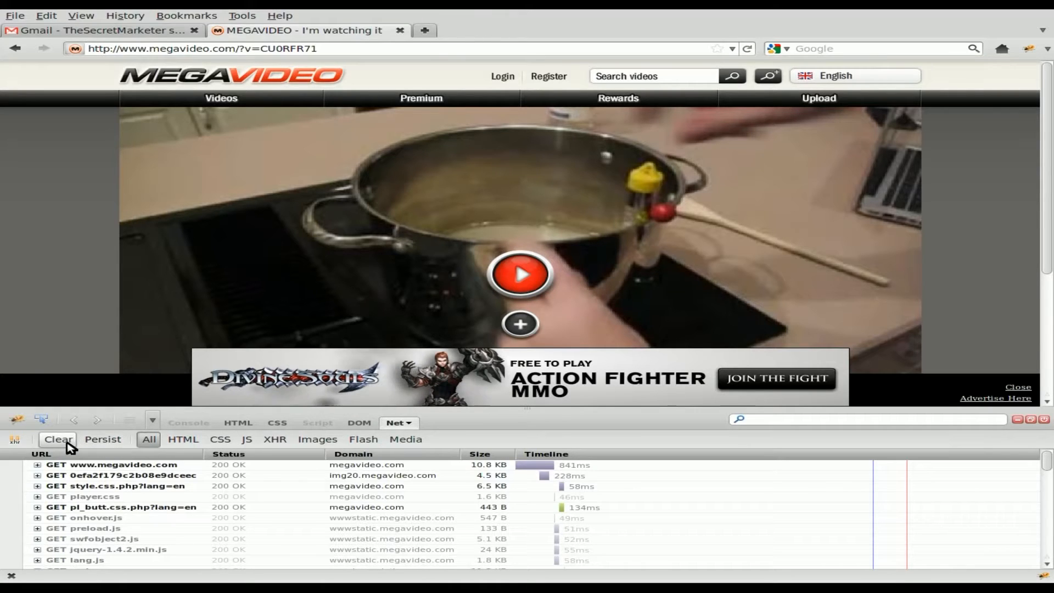
Step: Clear the Net panel, play the video, and copy the megavideo.com/files request location
click(57, 439)
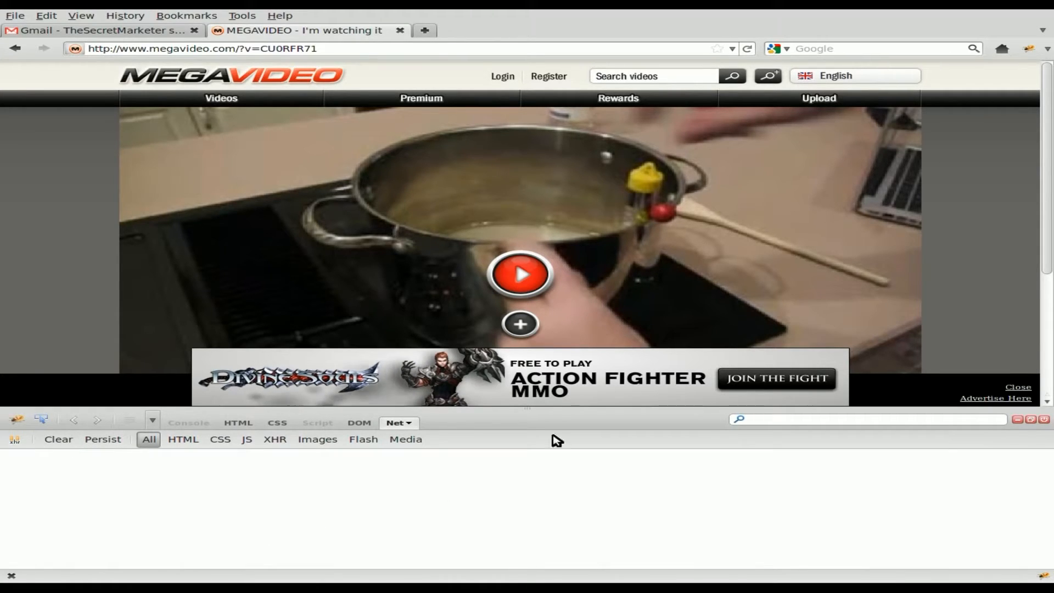
click(519, 275)
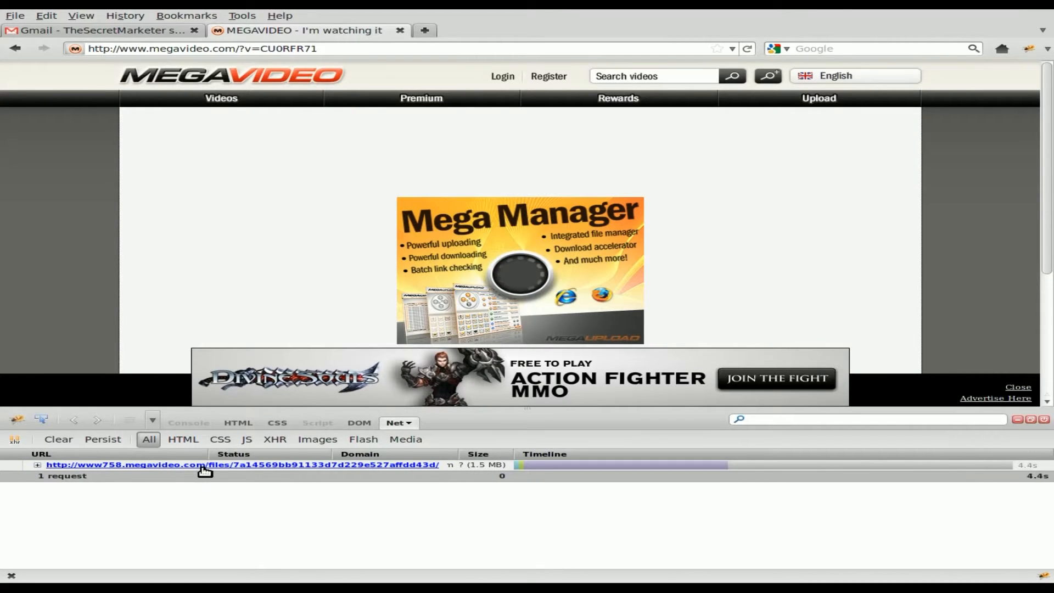
mouse_move(477, 464)
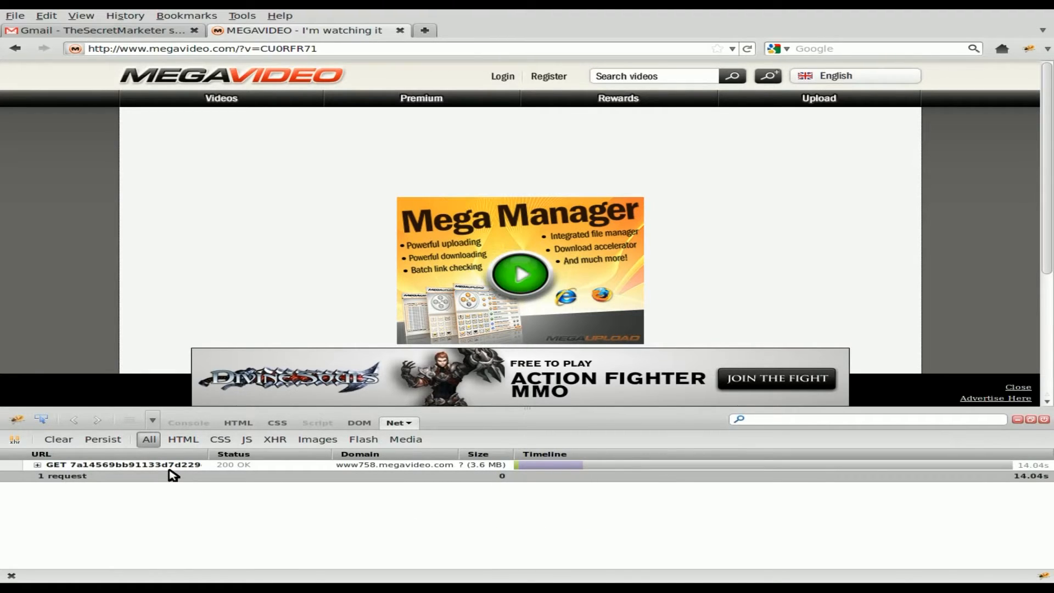
right_click(121, 465)
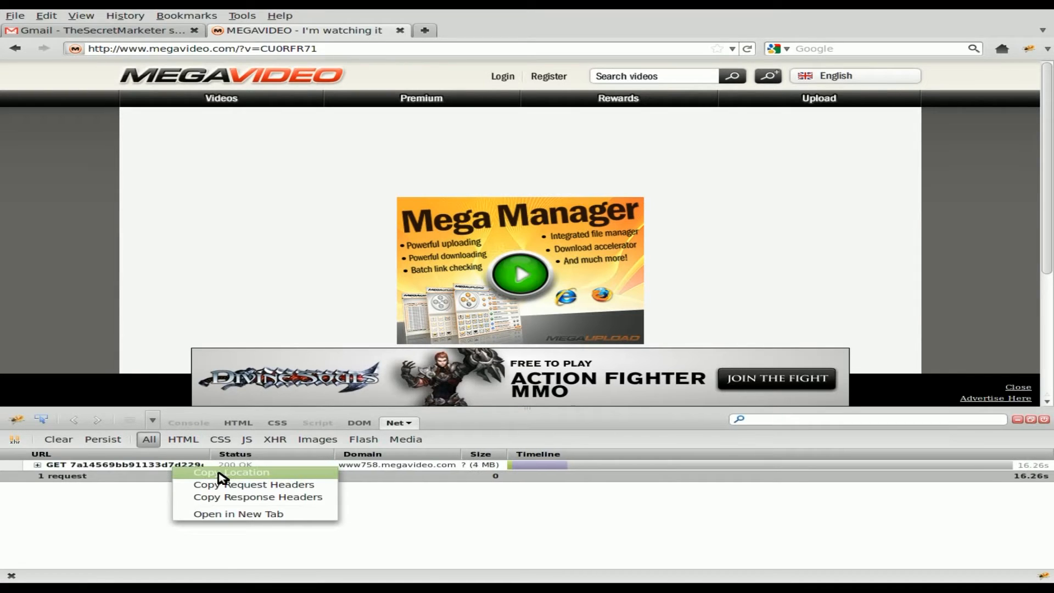
click(230, 472)
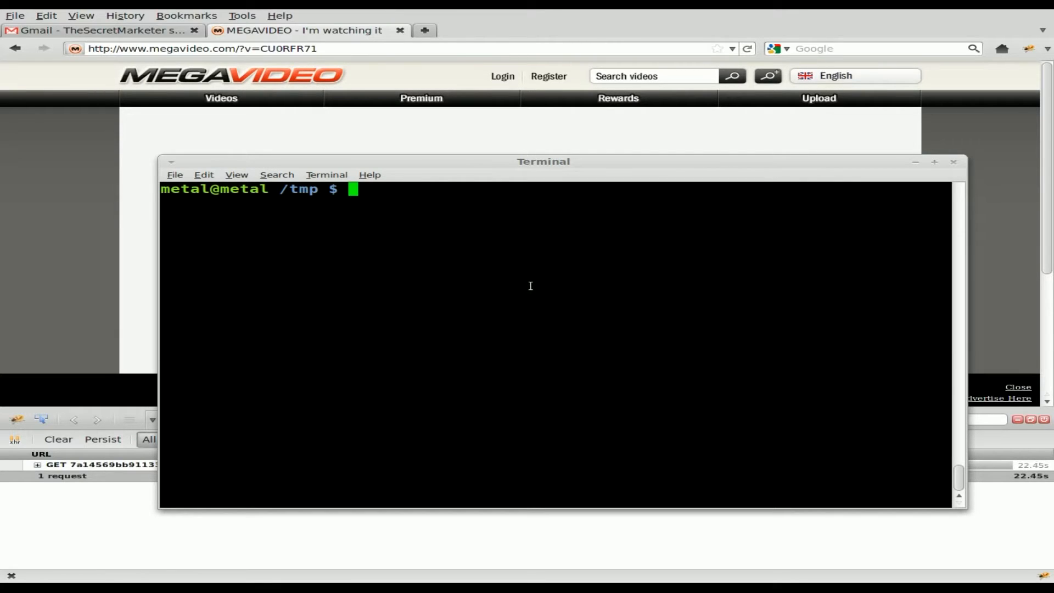
Step: Stream the pasted www758.megavideo.com file address with mplayer
text(mplayer)
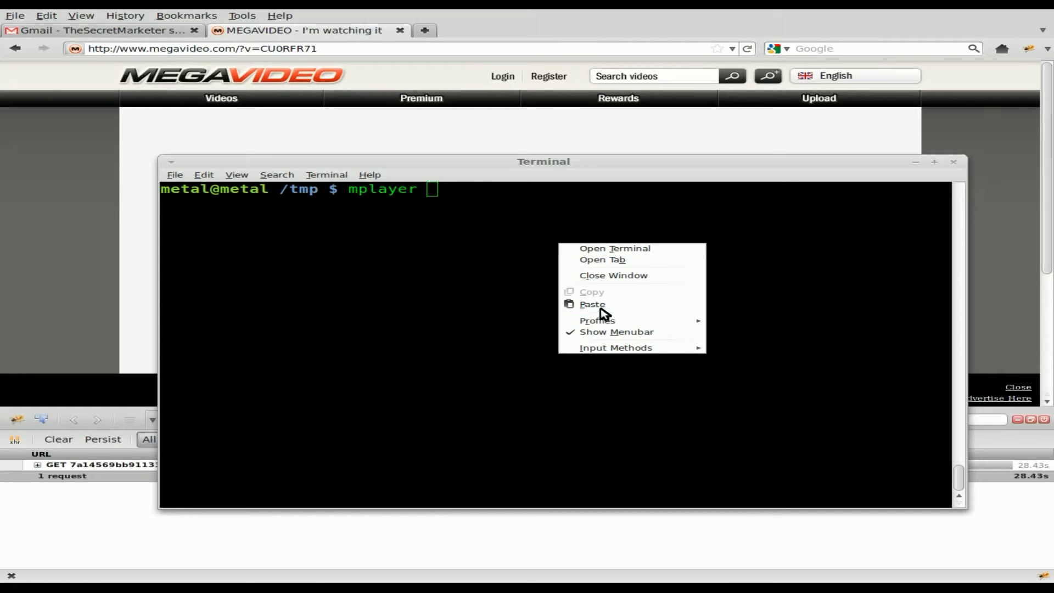
click(592, 303)
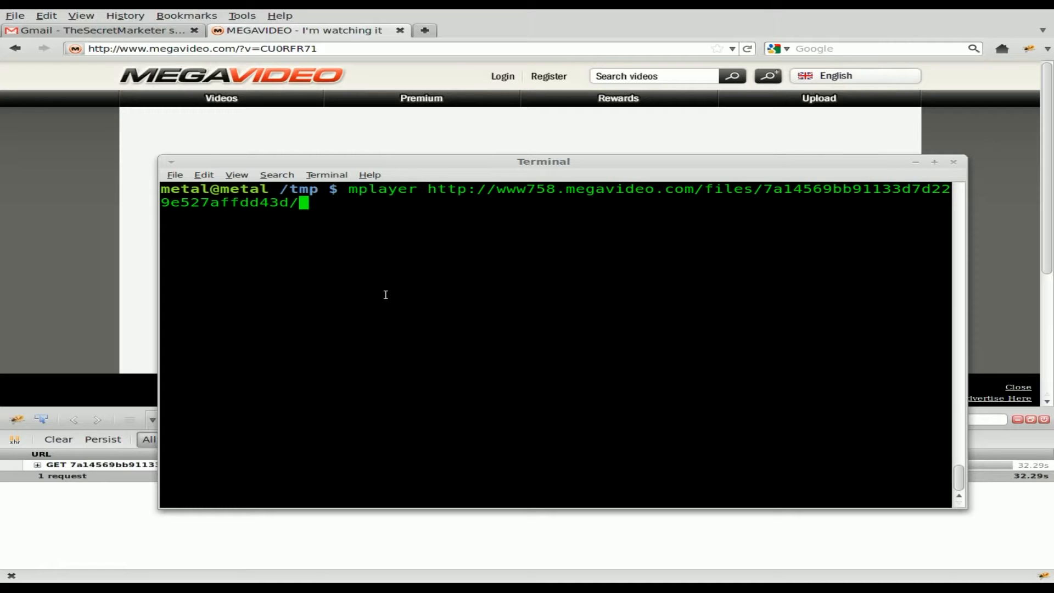
key(Return)
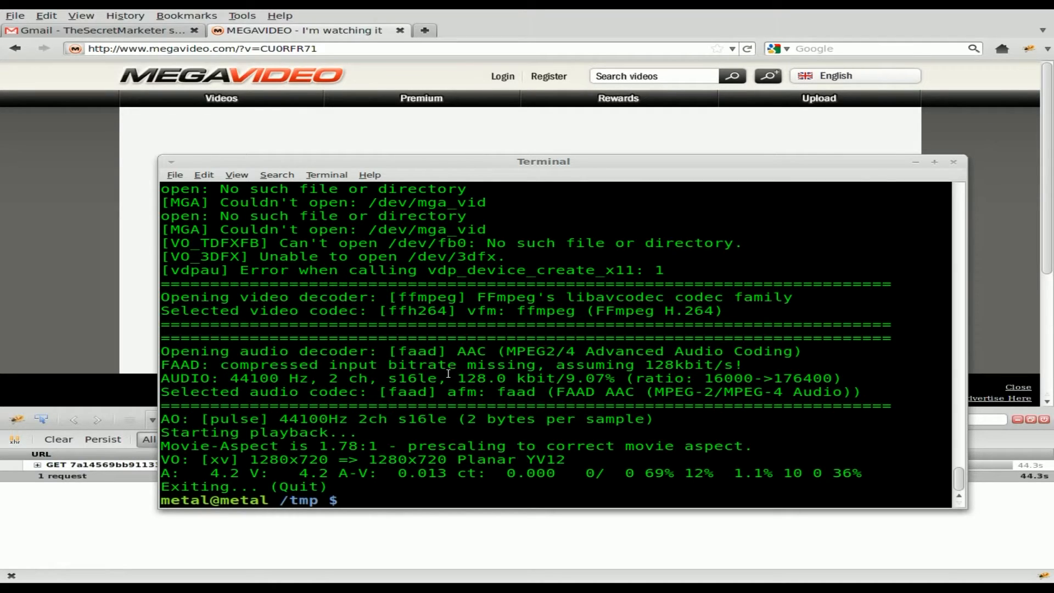
Step: Remove the old index.html from /tmp and clear the terminal
text(rm inde)
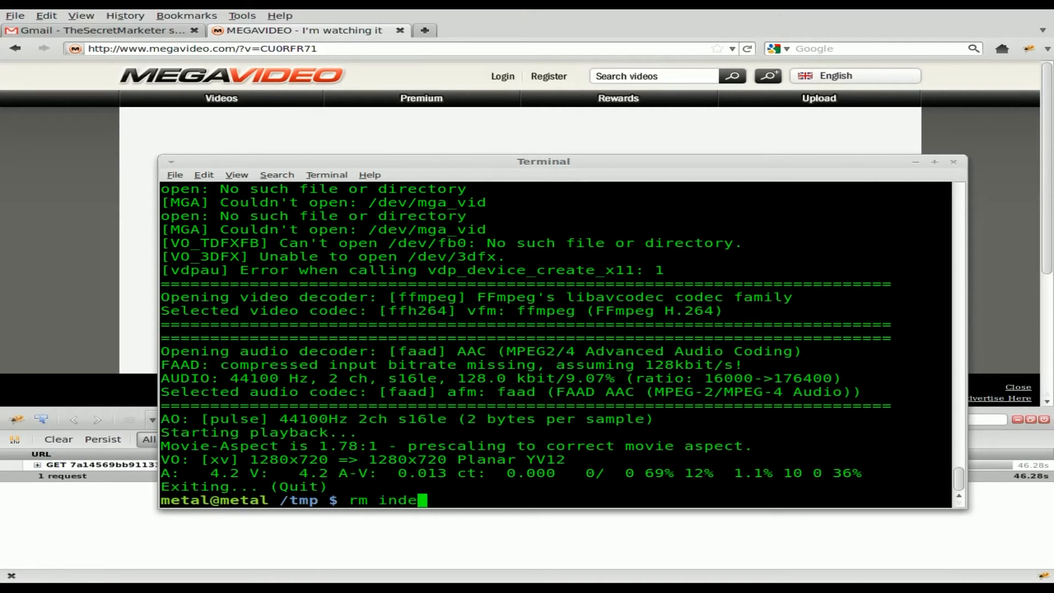
key(Return)
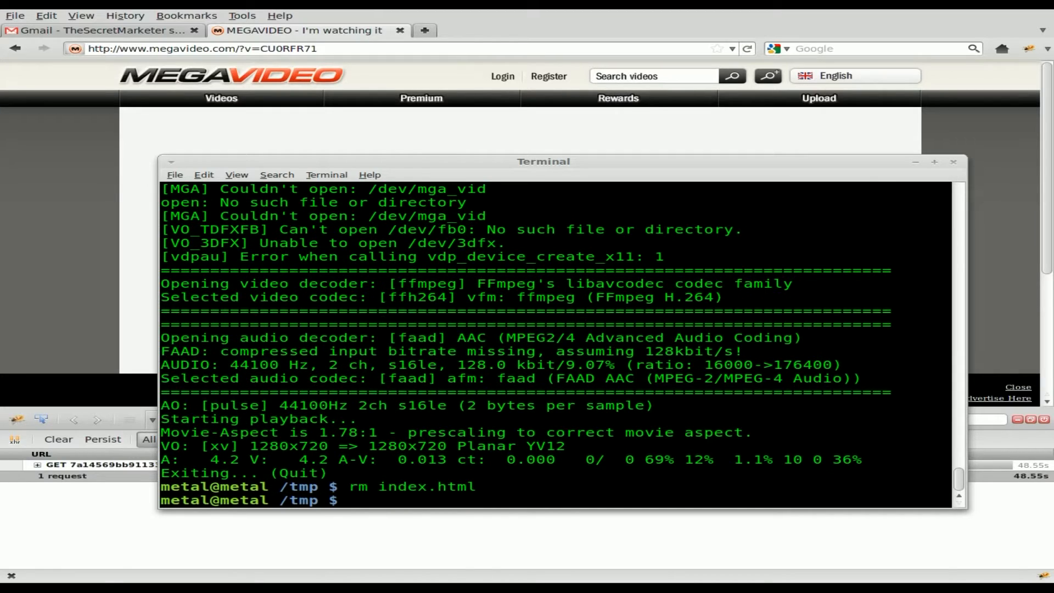
text(cl)
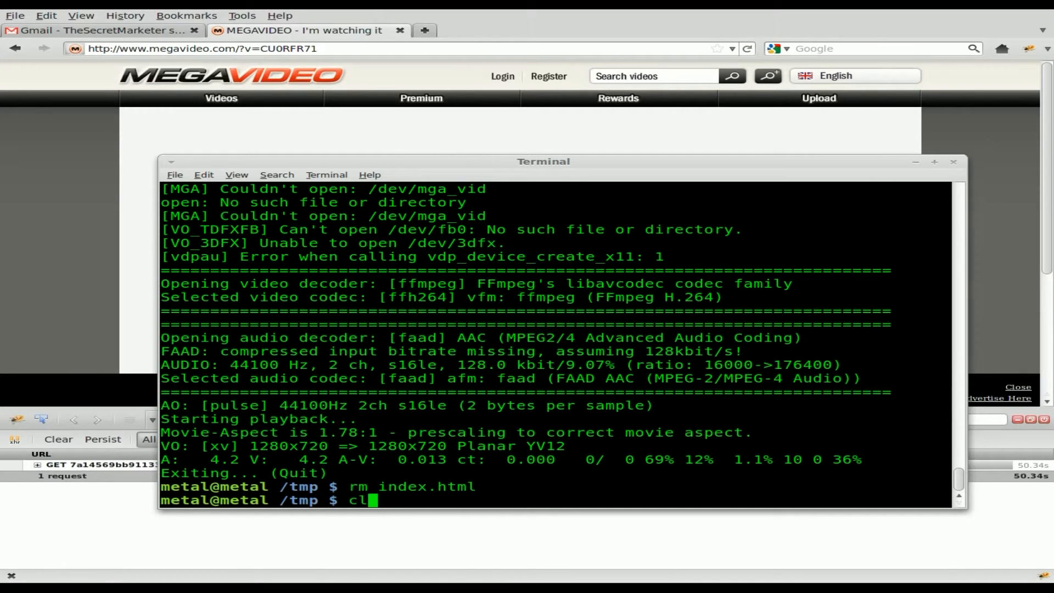
text(ear)
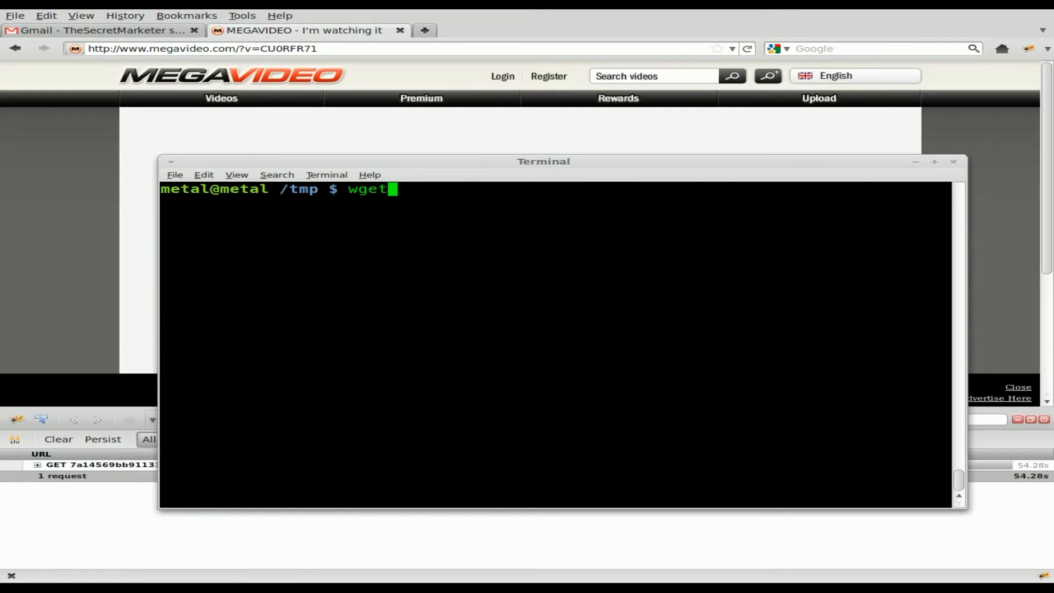
Step: Run wget on the www758.megavideo.com/files/7a14569bb91133d7d229e527affdd43d/ address
text(mplayer http://www758.megavideo.com/files/7a14569bb91133d7d229e527affdd43d/)
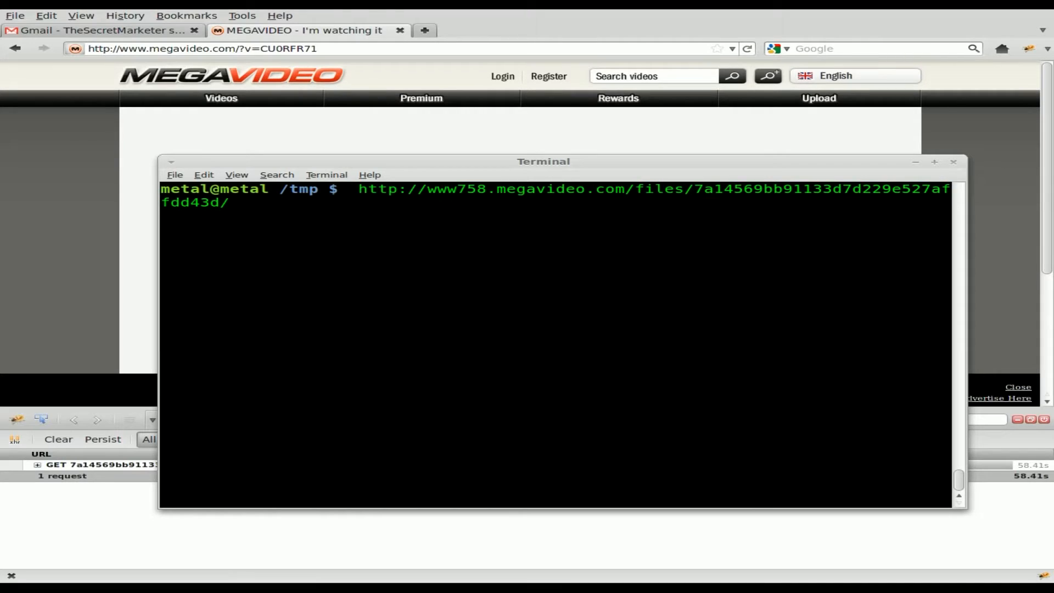
text(wget)
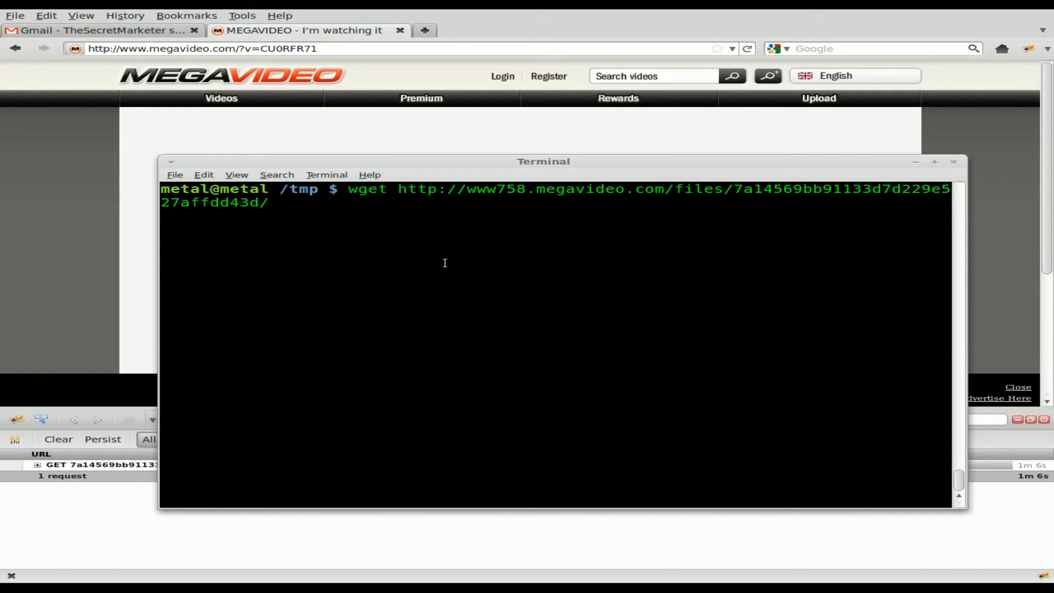
key(Return)
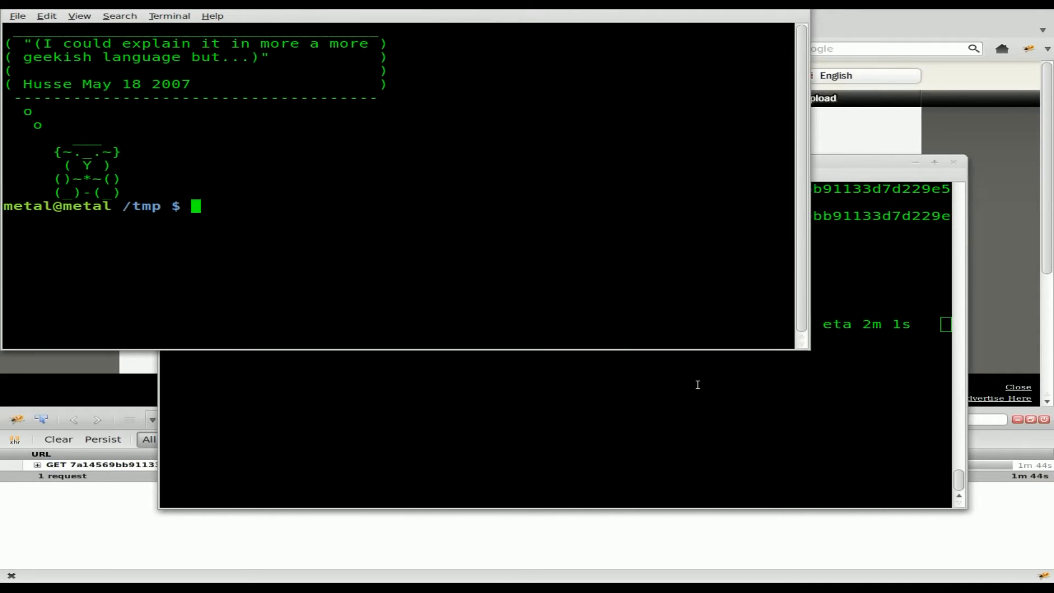
Step: Play the partly downloaded index.html with mplayer, then stop and return to Firefox
text(mplayer)
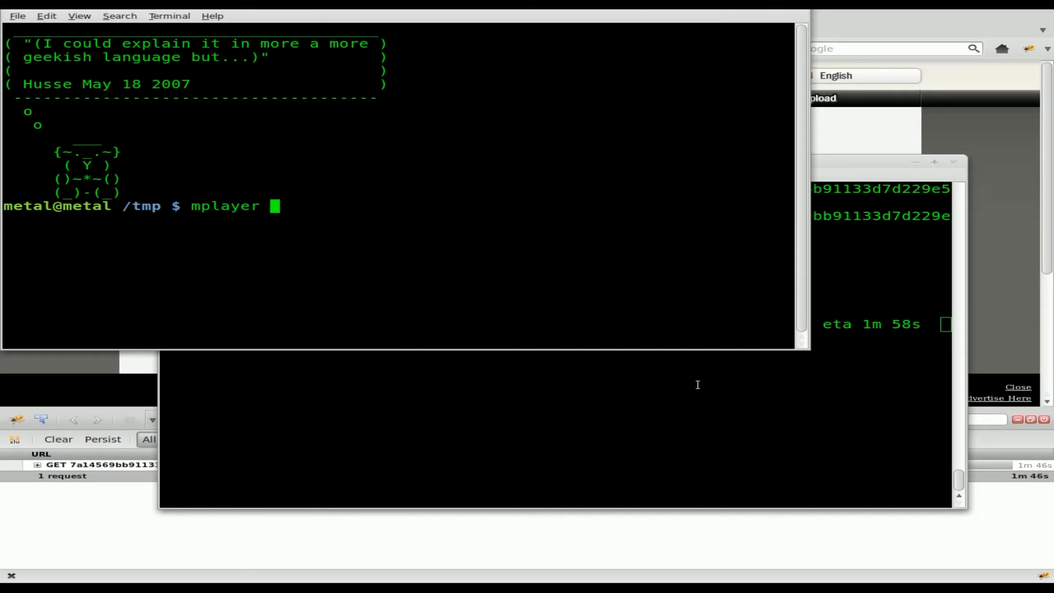
text(index.)
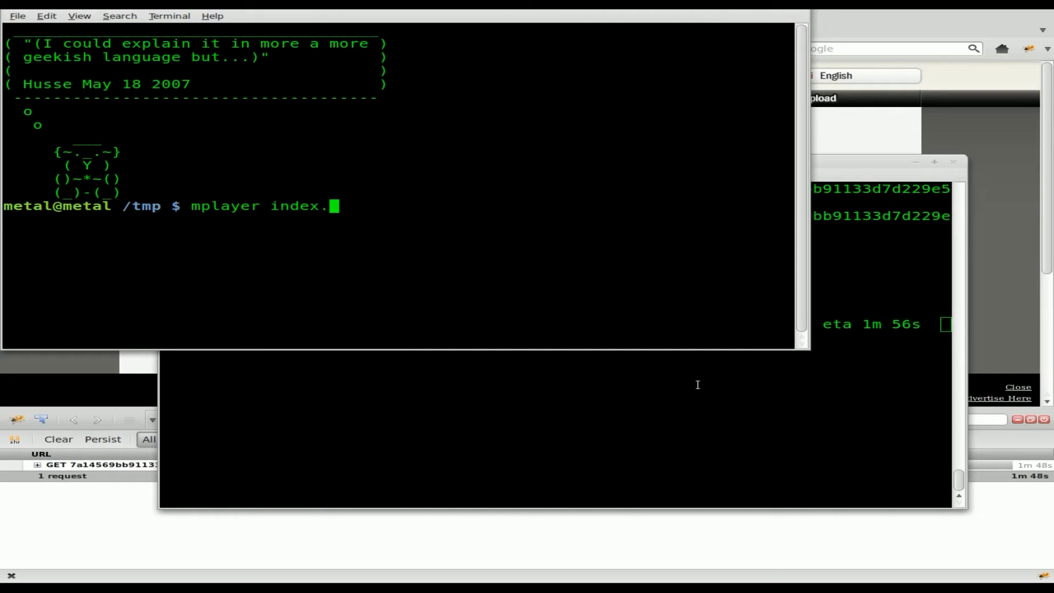
text(html)
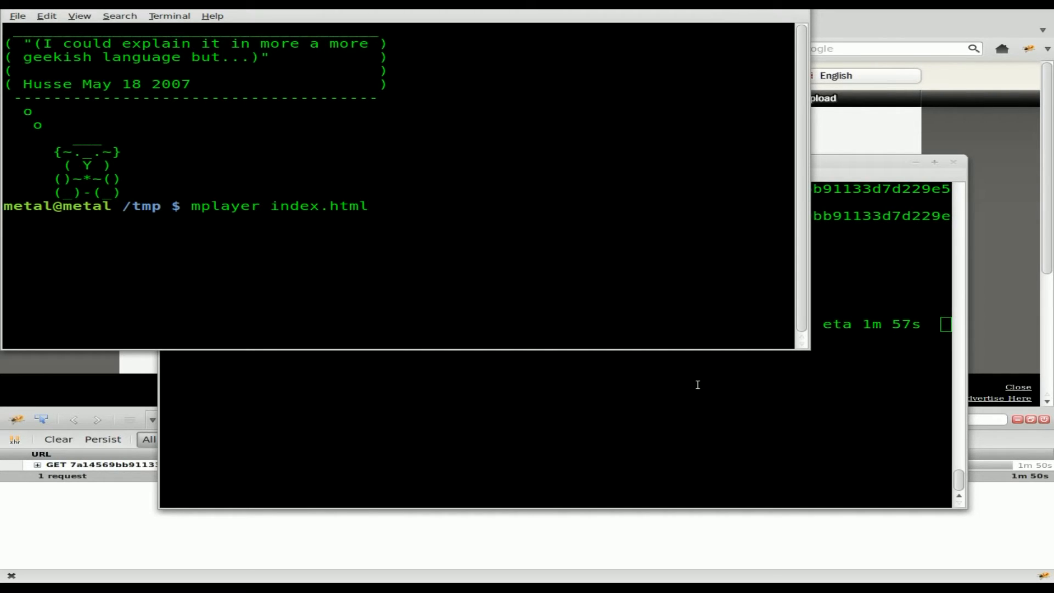
key(Return)
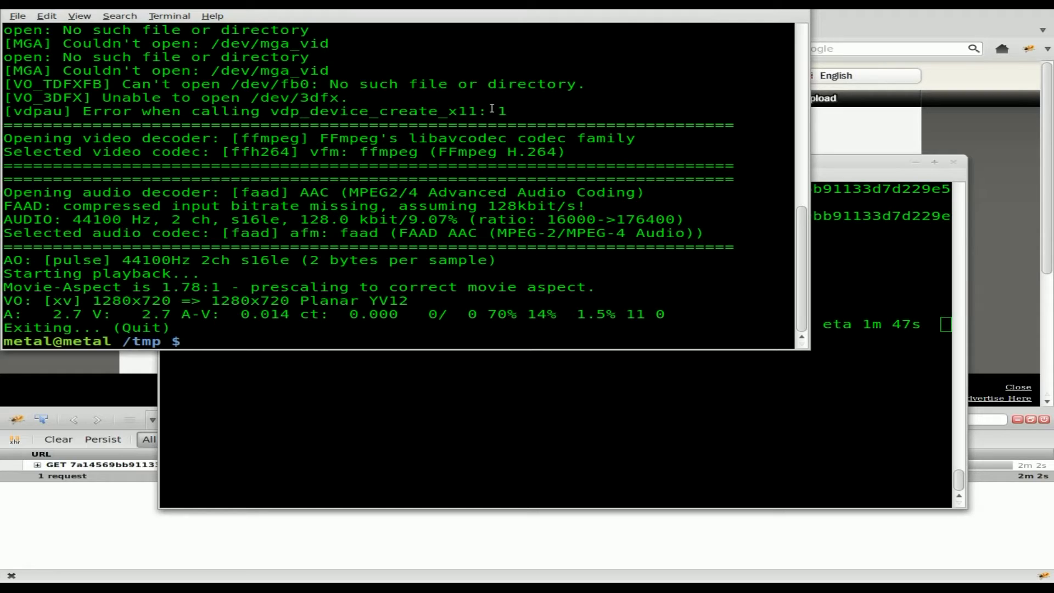
mouse_move(461, 434)
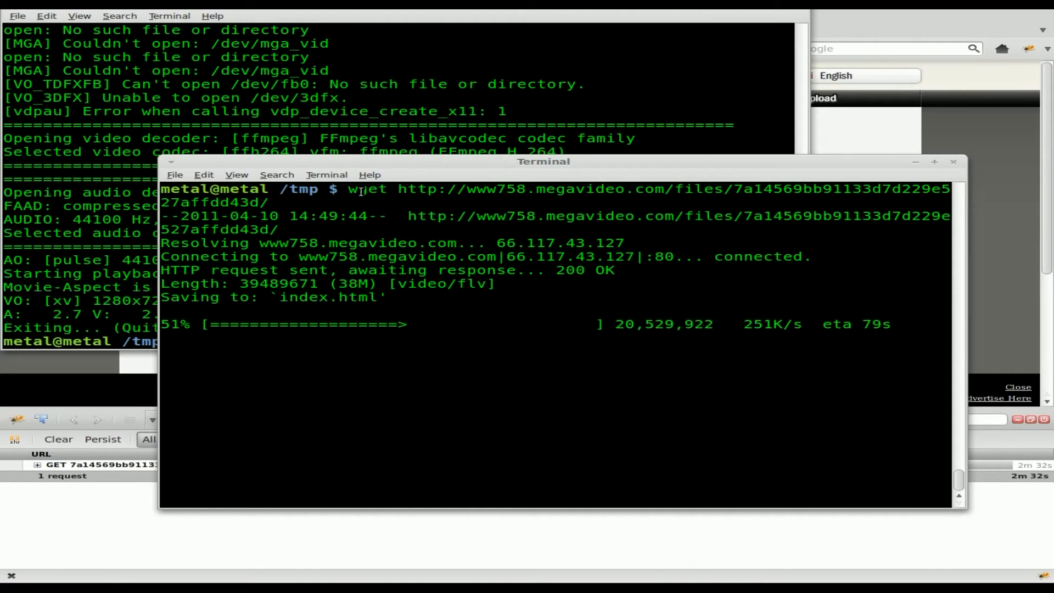
double_click(368, 189)
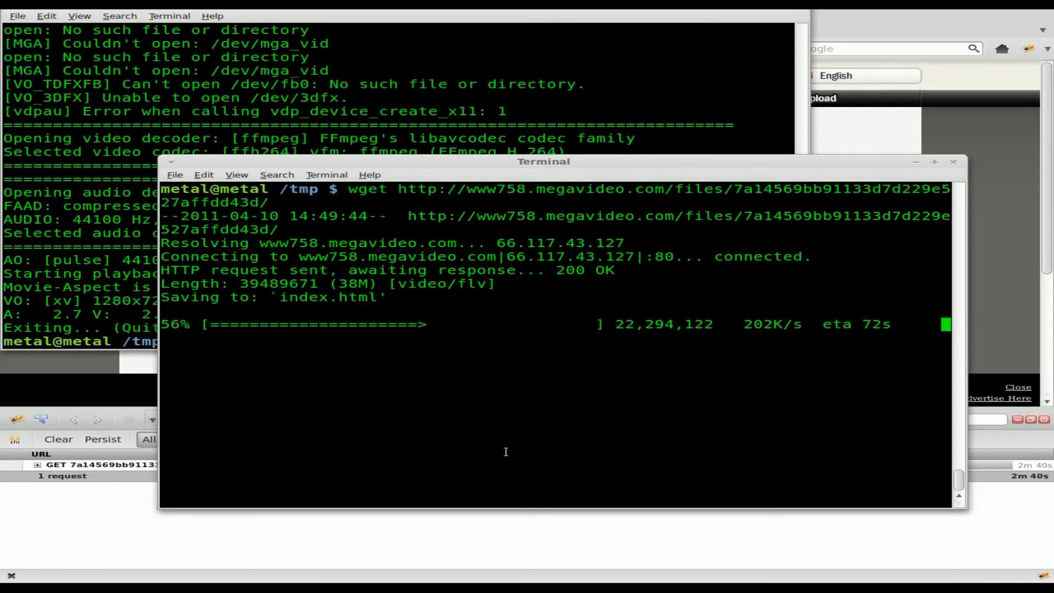
key(ctrl+c)
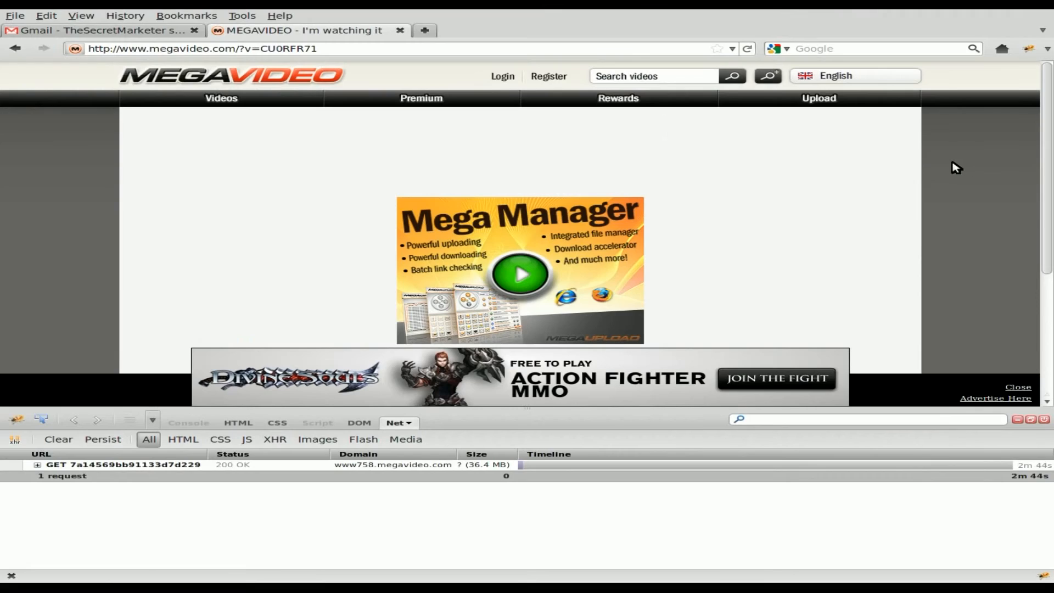
mouse_move(259, 130)
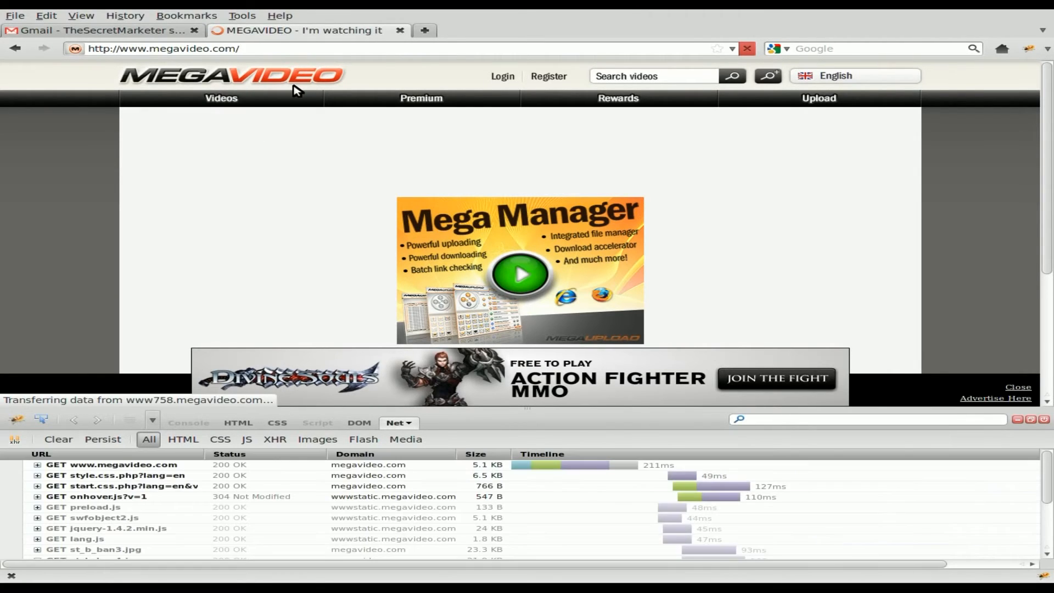
Step: Open featured video v=LOSWOZYC, clear Firebug's Net log, and start playback
scroll(down, 3)
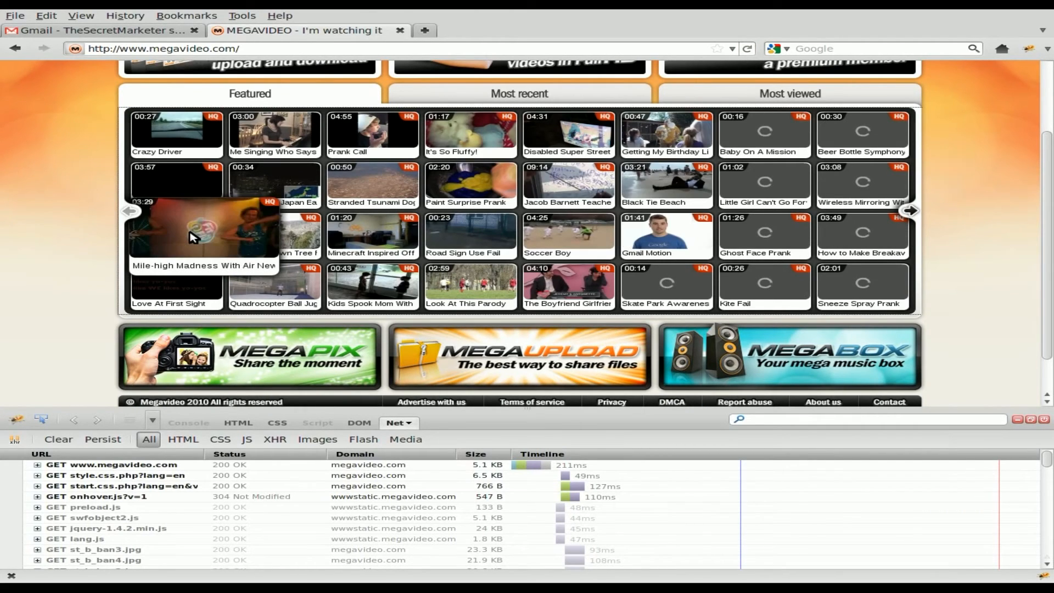
click(202, 236)
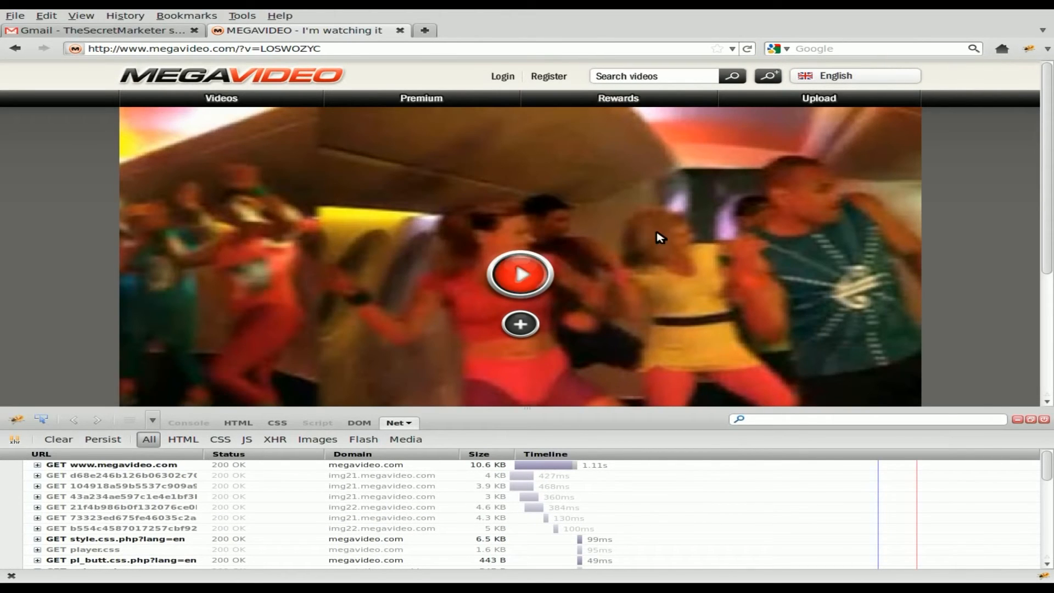
mouse_move(474, 345)
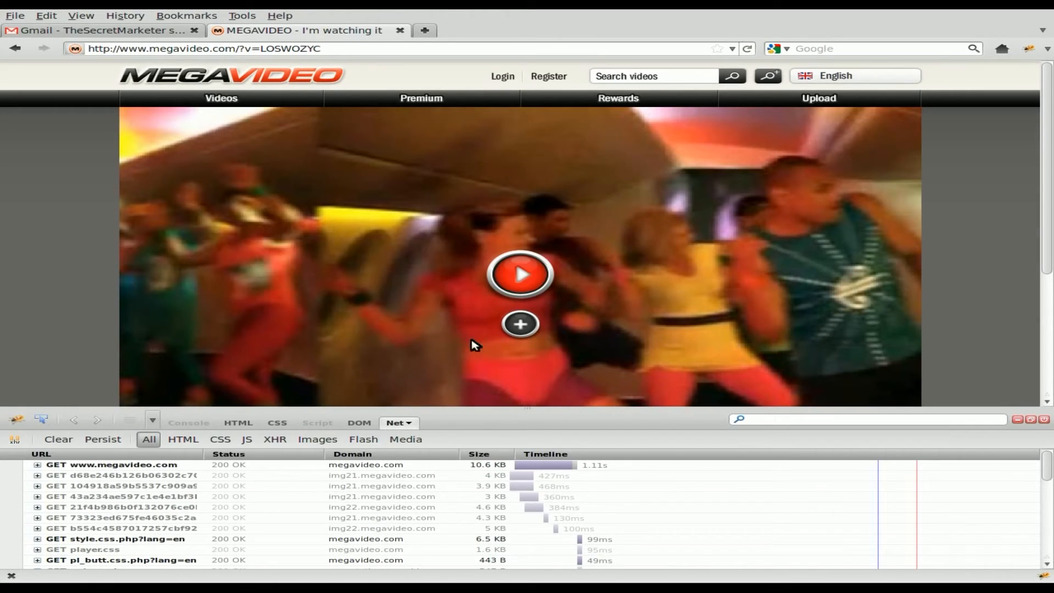
mouse_move(58, 439)
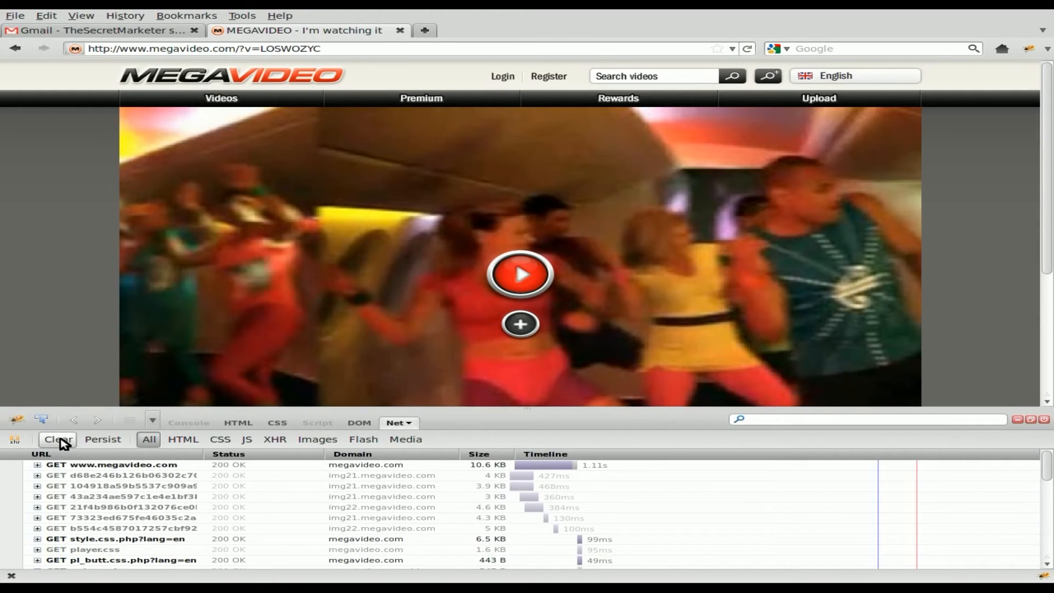
click(57, 440)
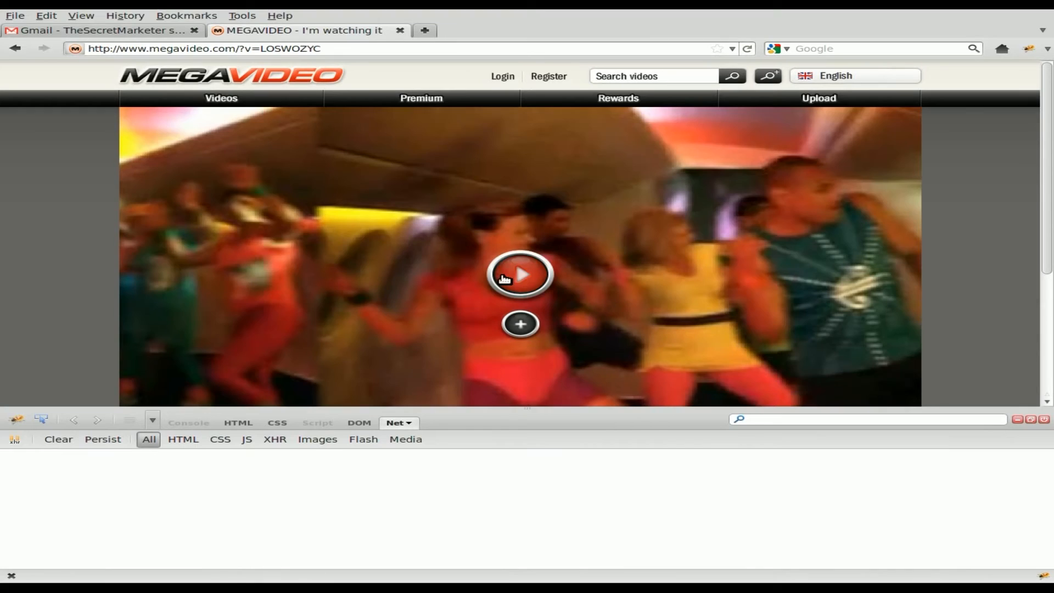
click(519, 273)
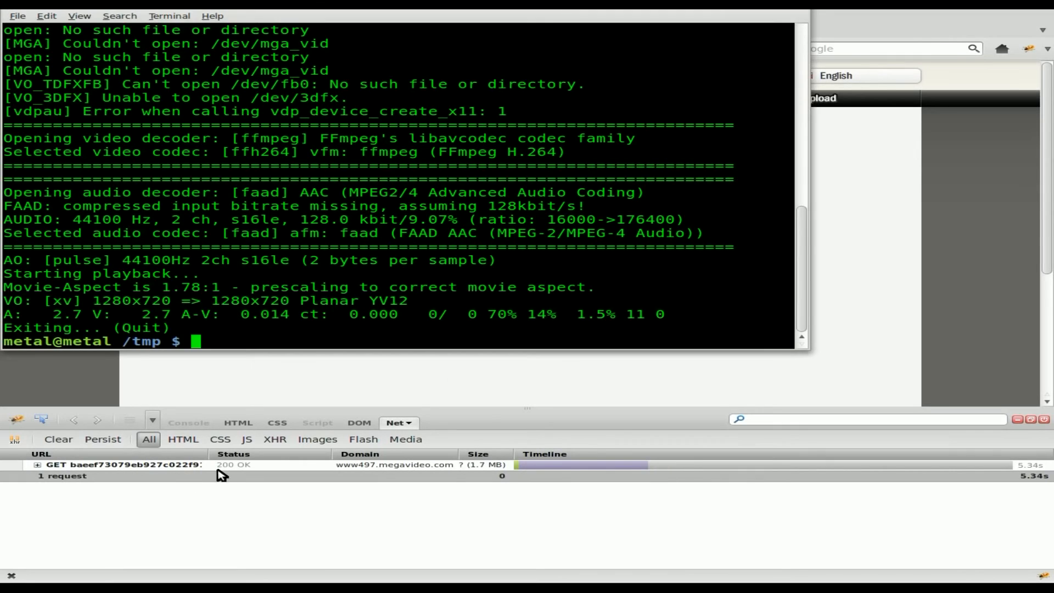
Step: Download www497.megavideo.com/files/baeef73079eb927c022f91140a3dec9d/ with wget
text(w)
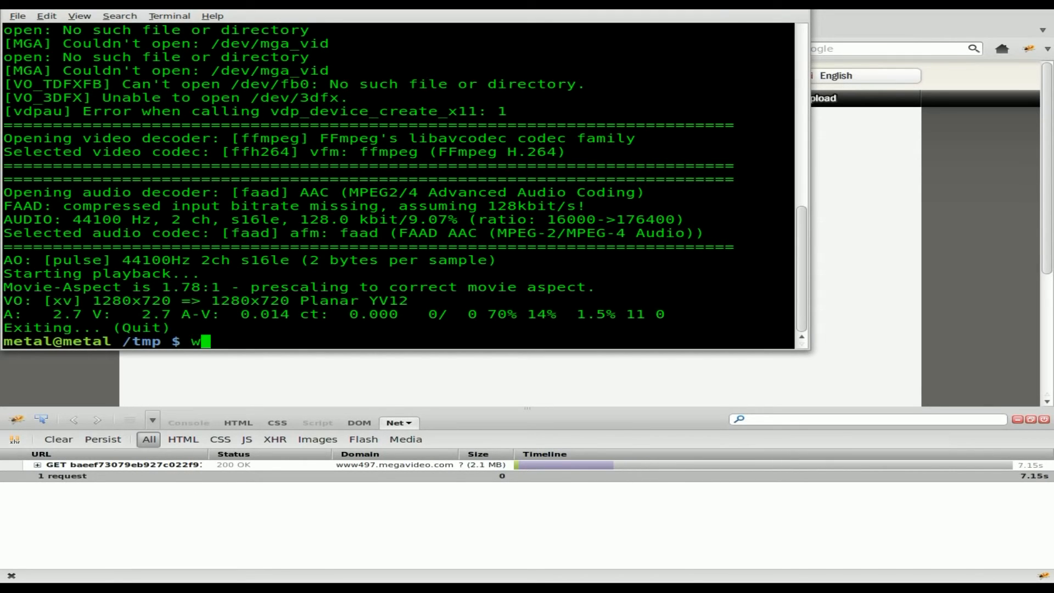
text(get)
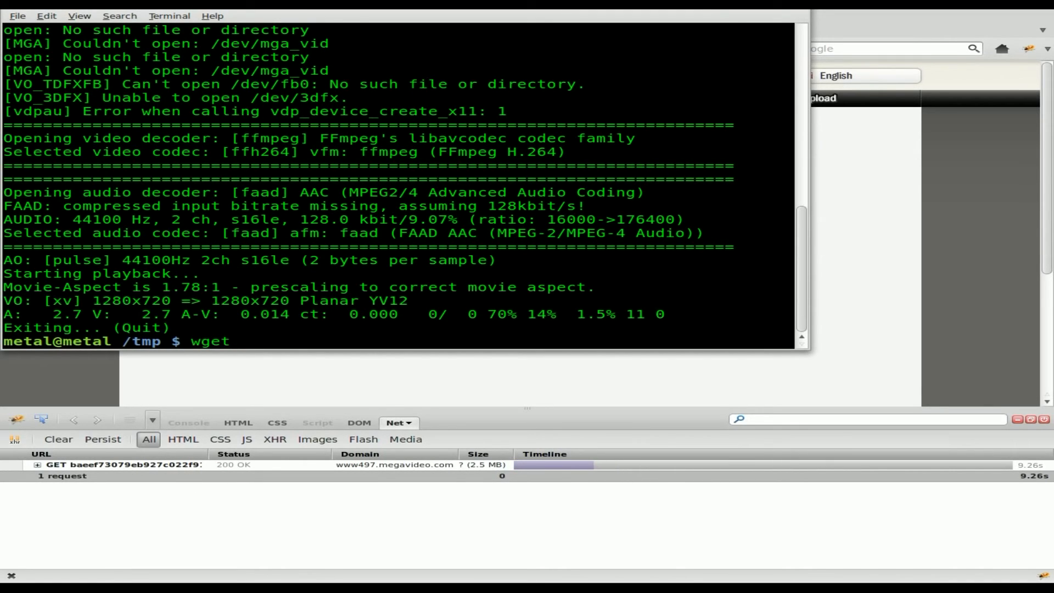
text(http://www497.megavideo.com/files/baeef73079eb927c022f91140a3dec9d/)
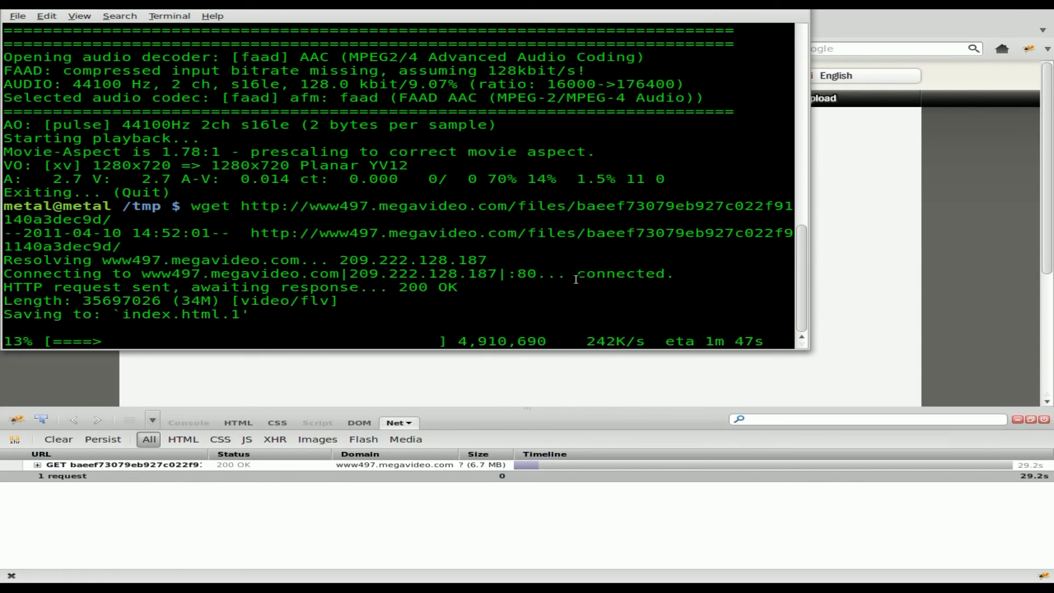
key(ctrl+c)
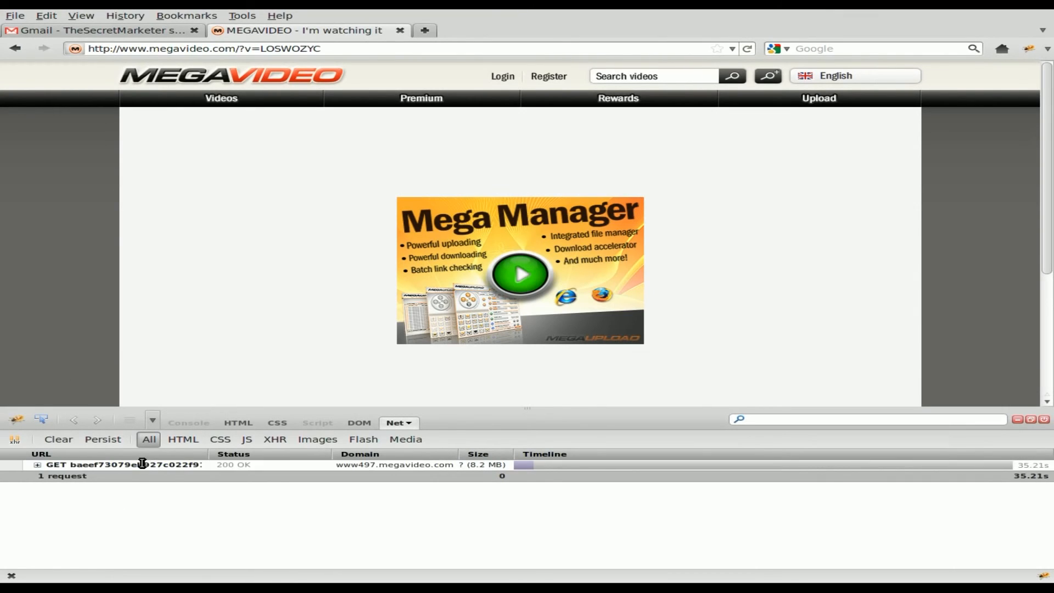
Step: Load the www497.megavideo.com file address in a new tab and cancel the Flash-video prompt
click(425, 30)
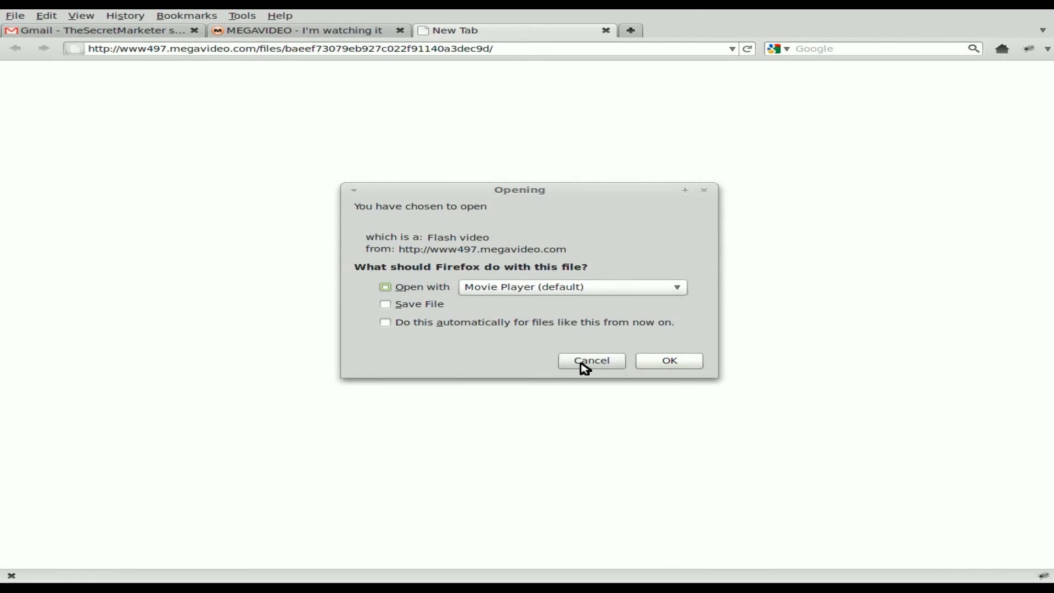
click(591, 360)
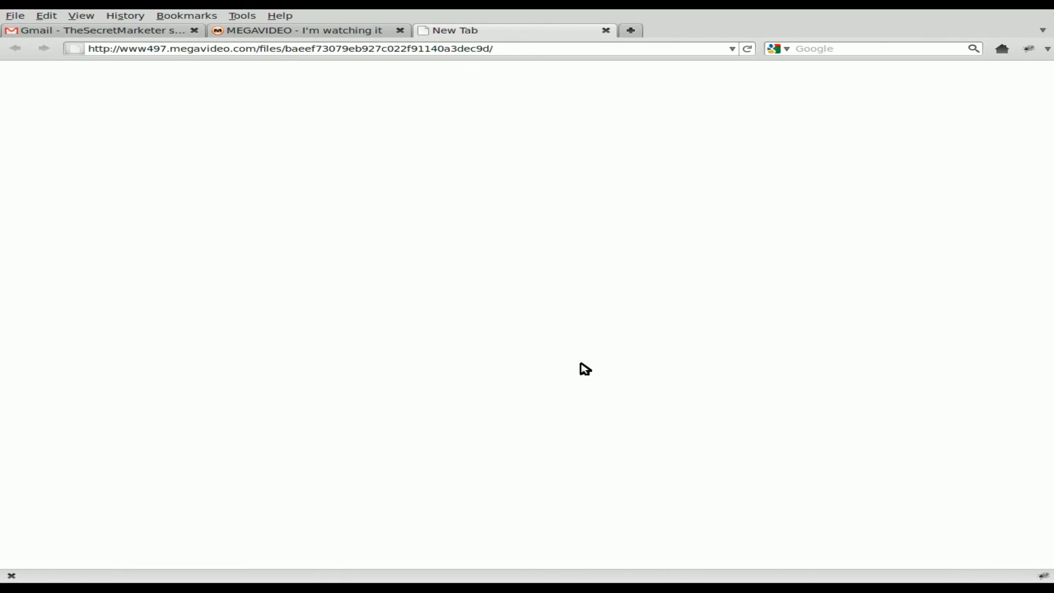